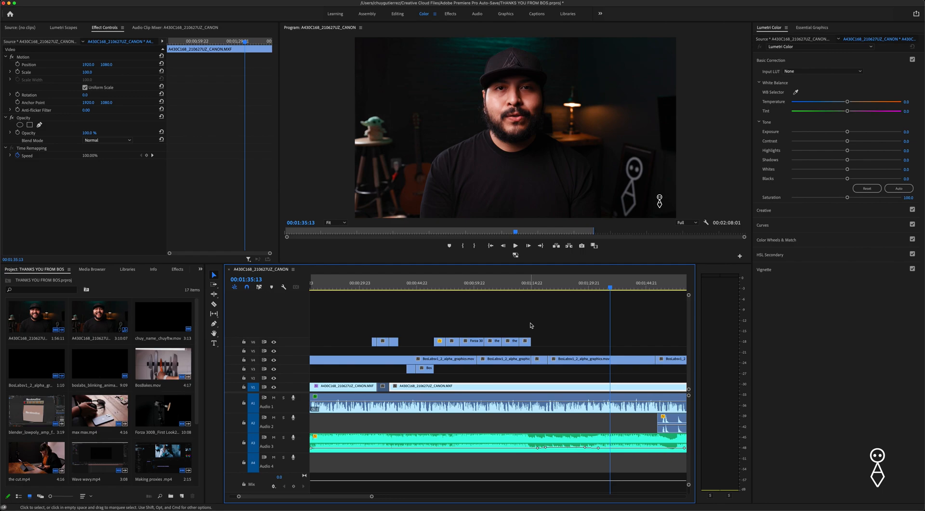
{"action": "mouse_move", "coordinate": [436, 324]}
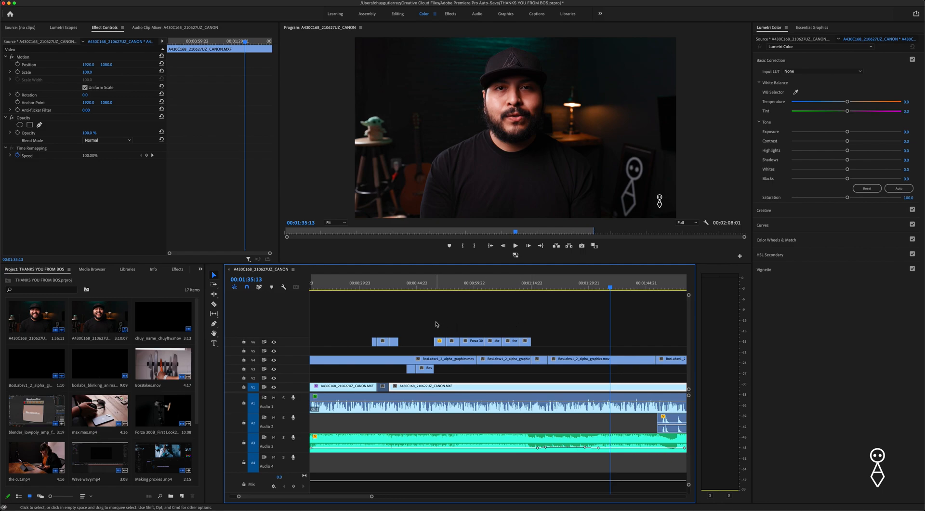
Move the playhead back to about 00:00:30 and play the talking-head sequence
{"action": "left_click", "coordinate": [360, 287]}
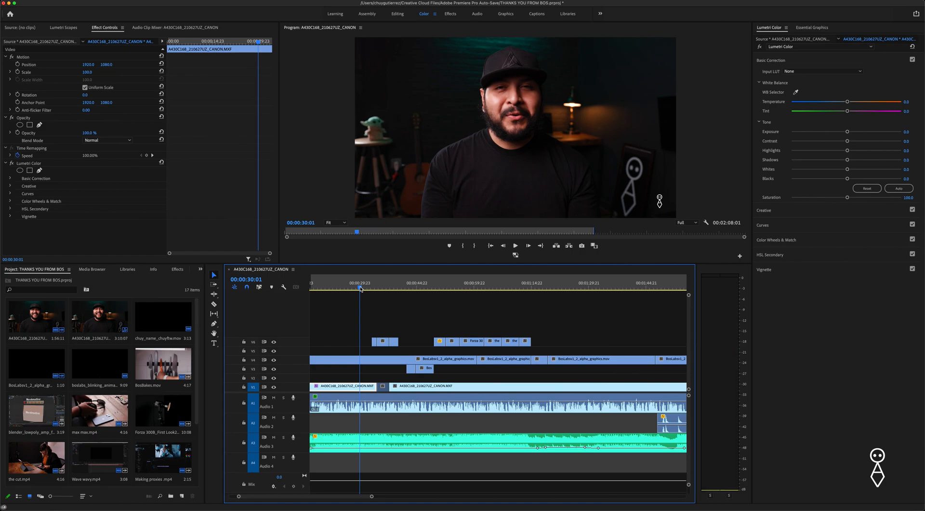
{"action": "left_click", "coordinate": [515, 245]}
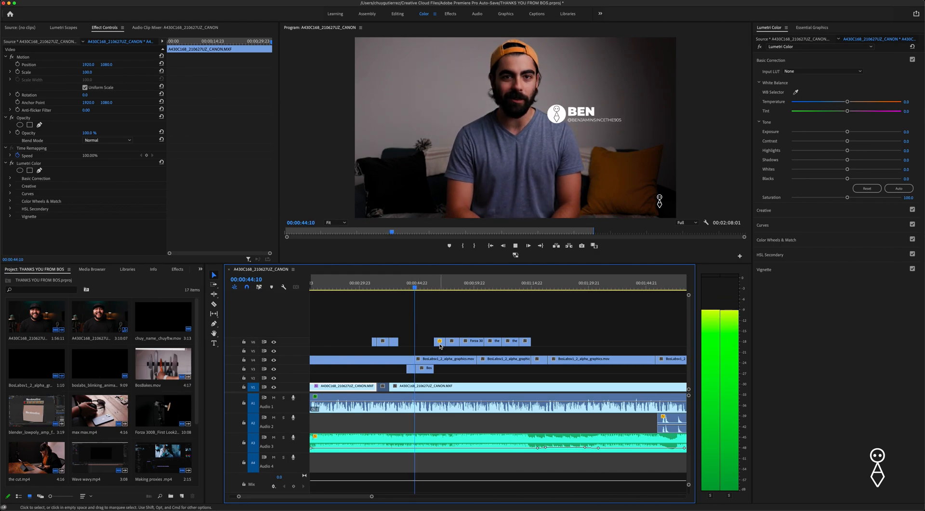
{"action": "right_click", "coordinate": [440, 341]}
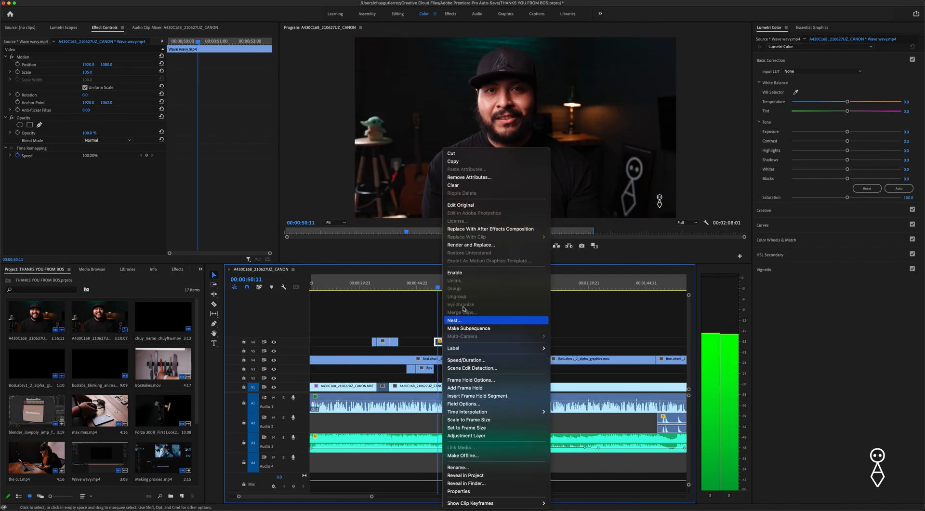
{"action": "left_click", "coordinate": [454, 319]}
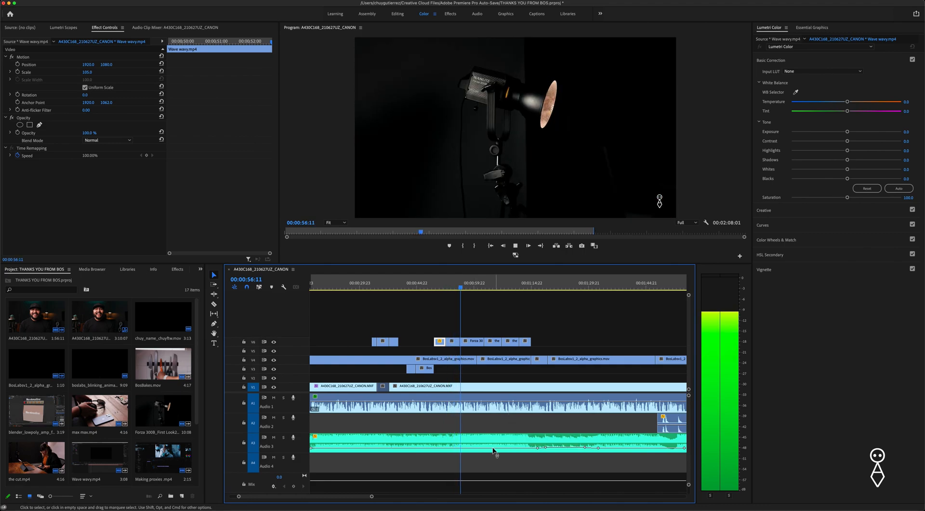
{"action": "left_click", "coordinate": [496, 437]}
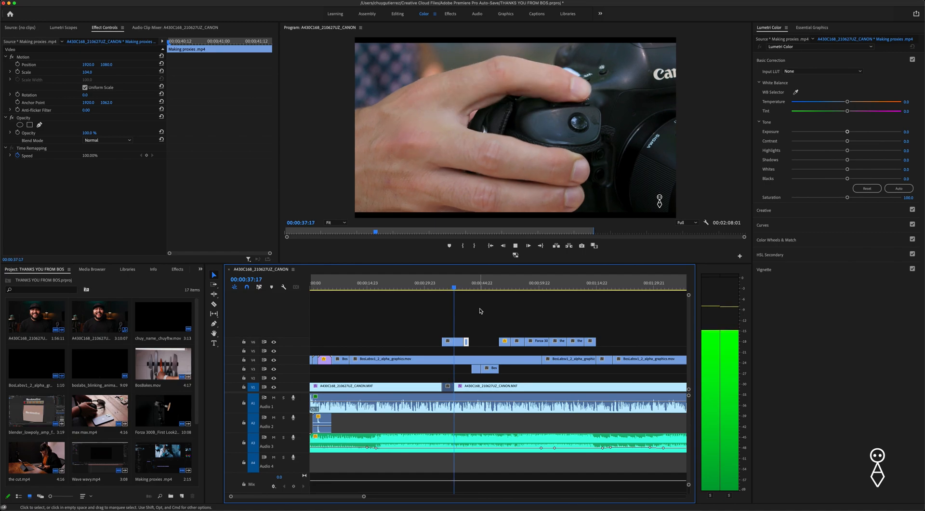
Shift the V6 graphic clip 7 seconds 1 frame later in the sequence
{"action": "left_click", "coordinate": [529, 245]}
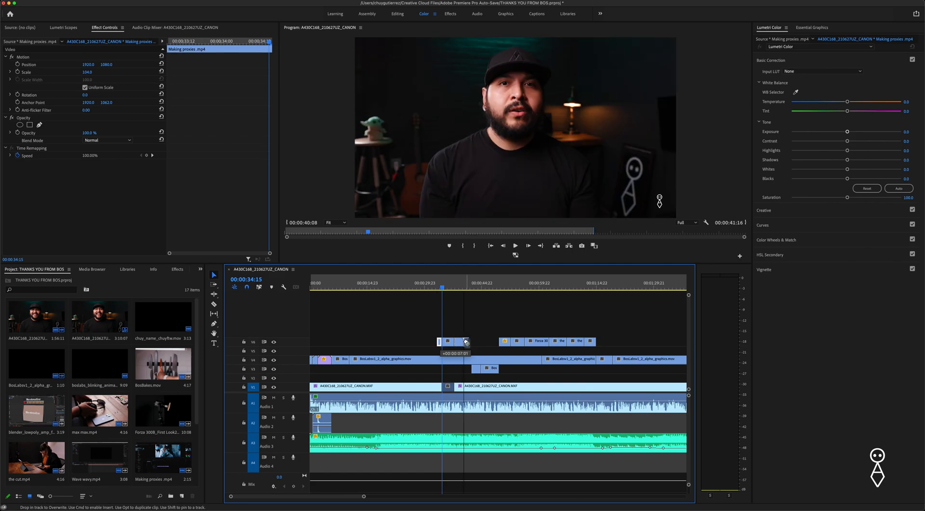
{"action": "left_click", "coordinate": [514, 244]}
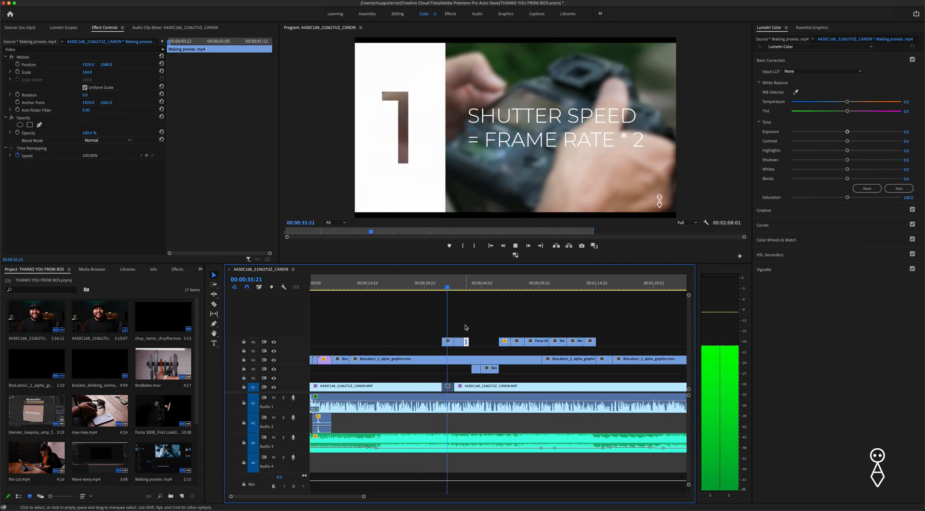